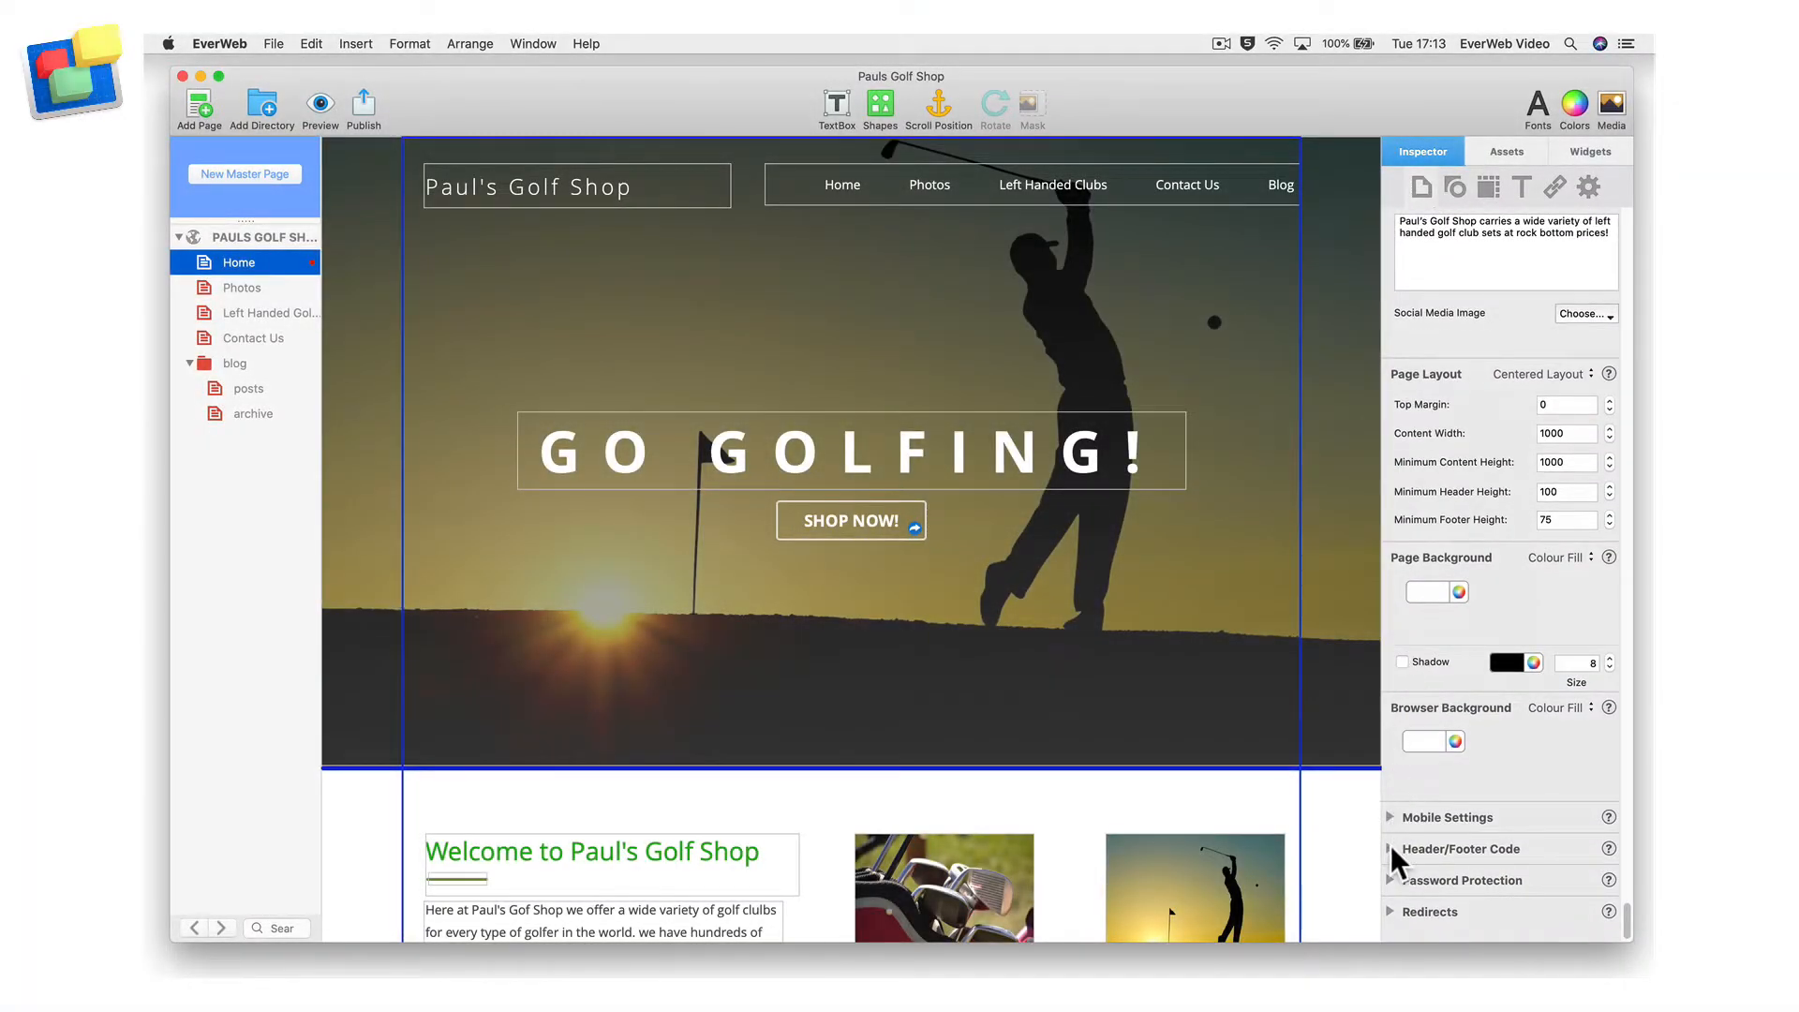
# - Expand the Home page's Header/Footer Code section in the Inspector's Page settings
pyautogui.click(1390, 849)
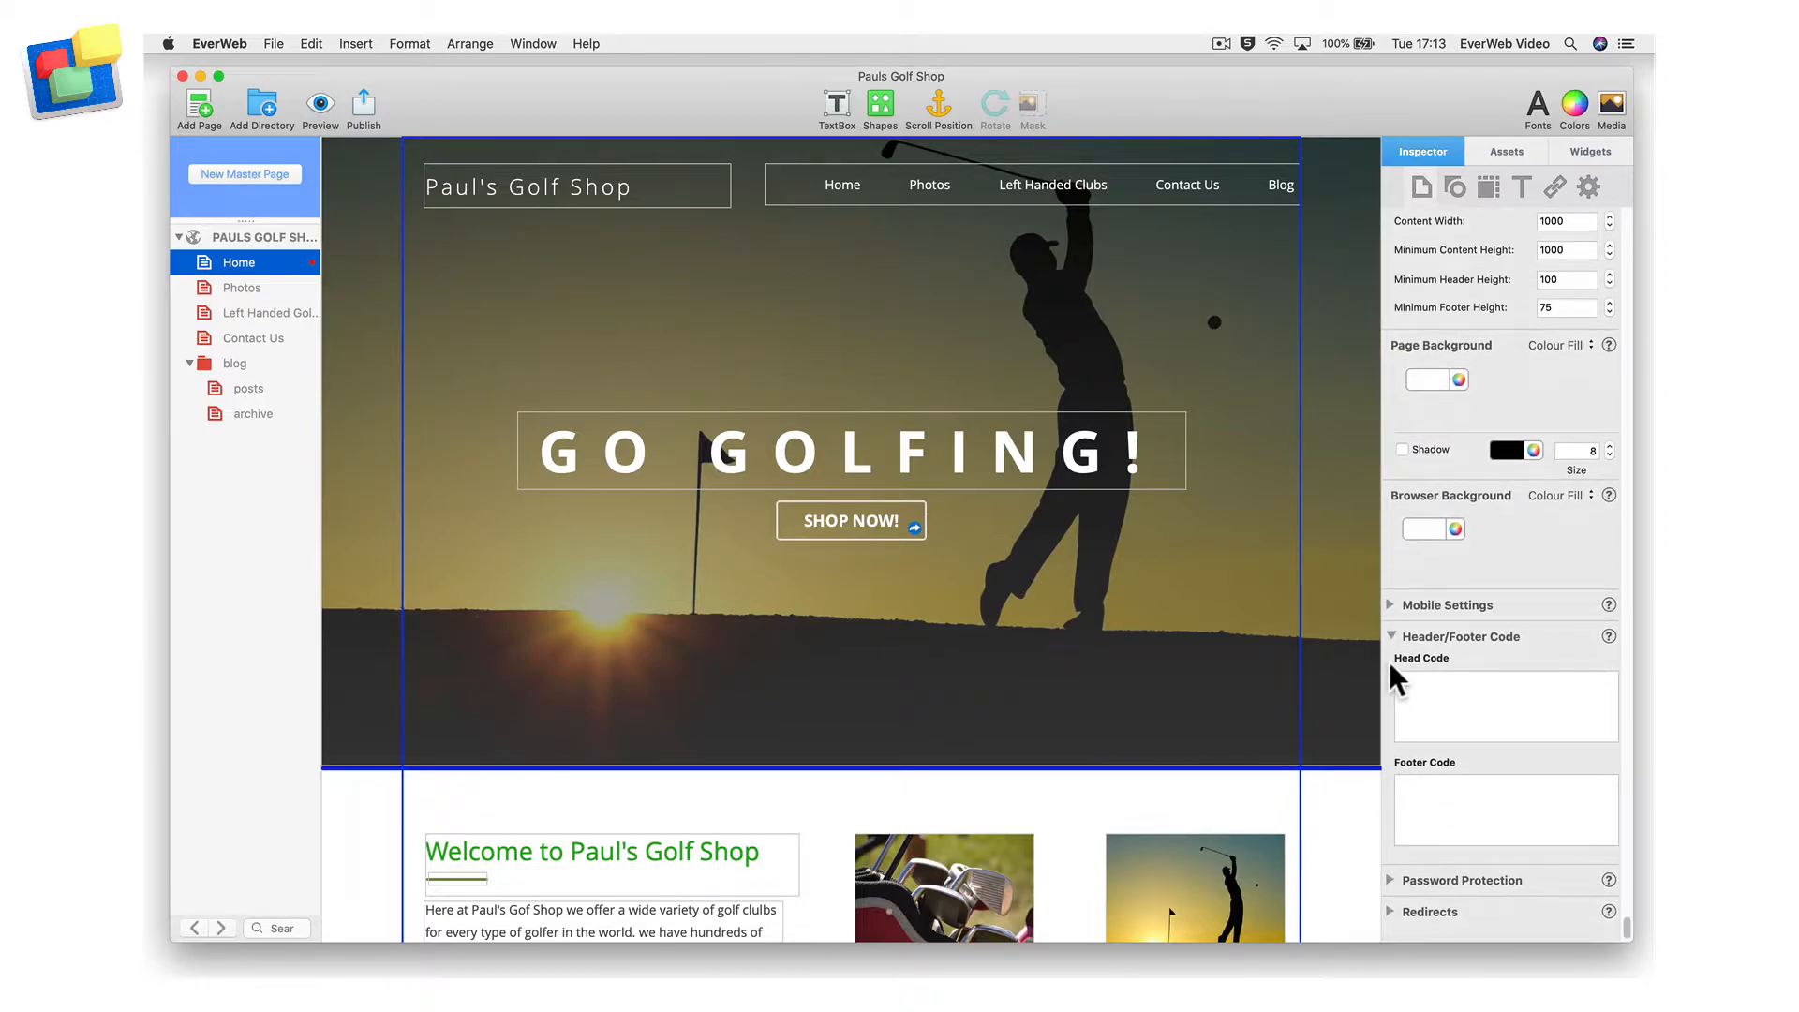
pyautogui.moveTo(1520, 660)
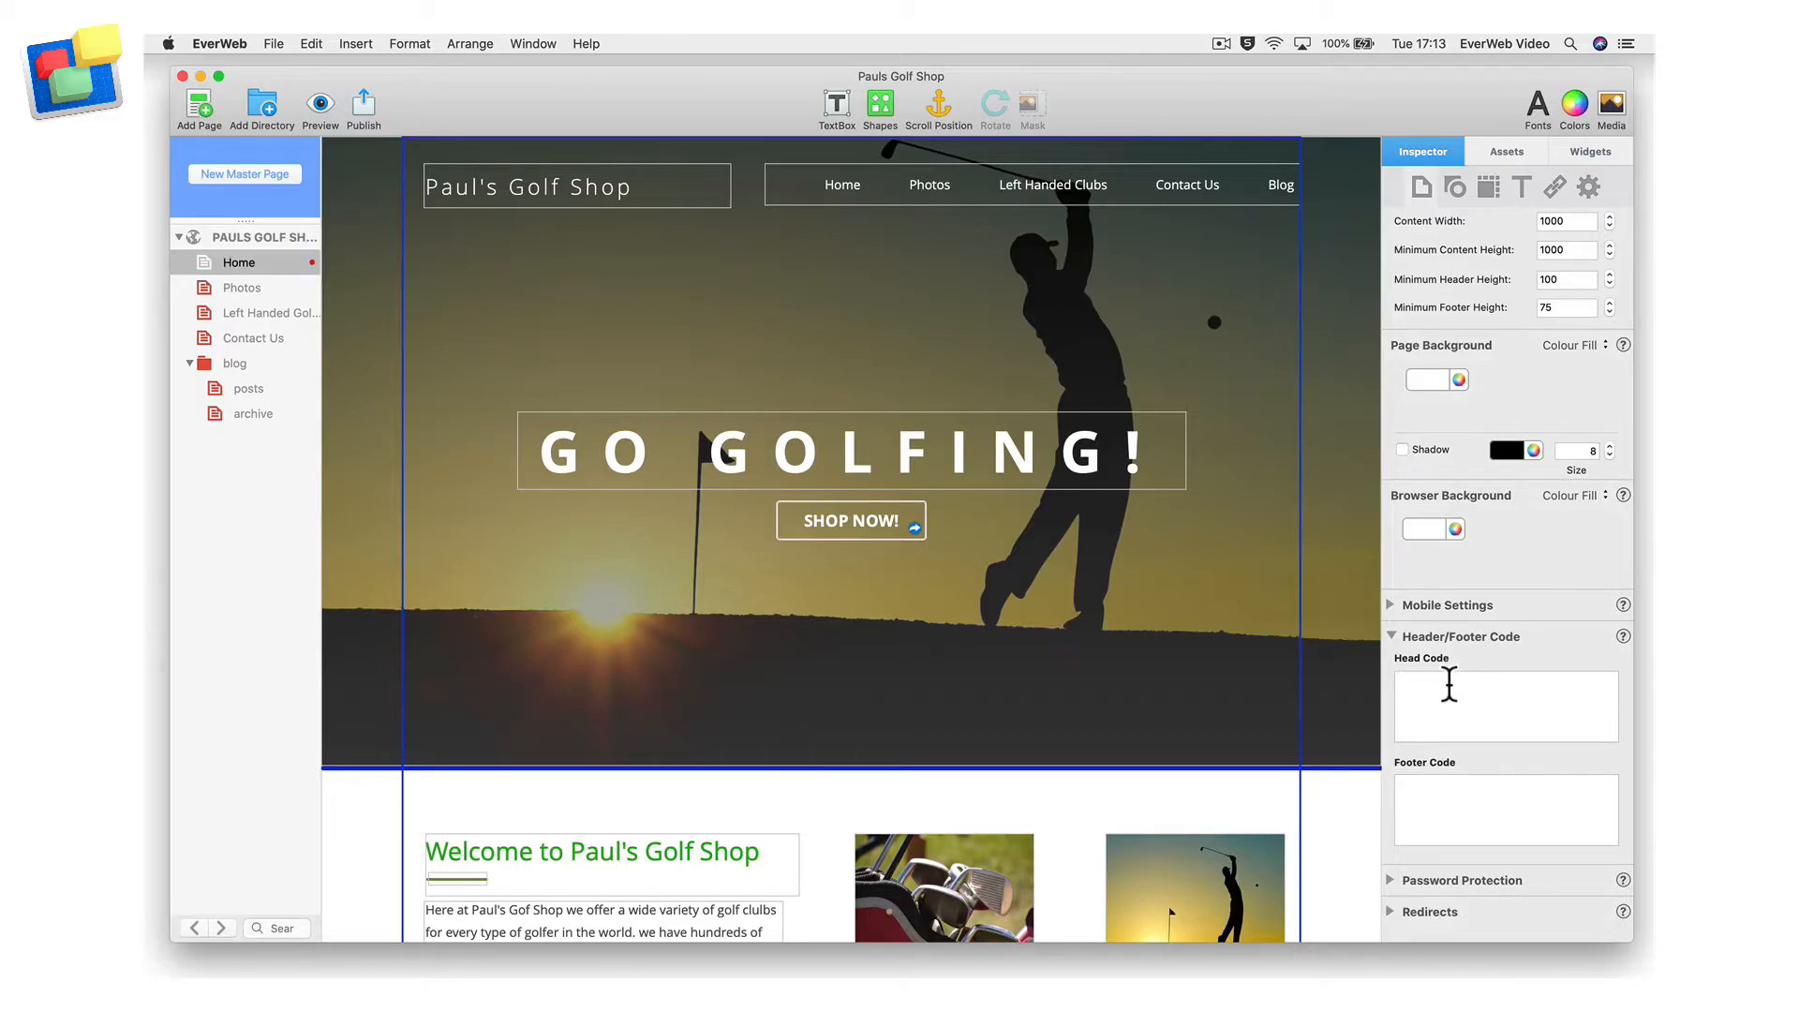
pyautogui.moveTo(1464, 774)
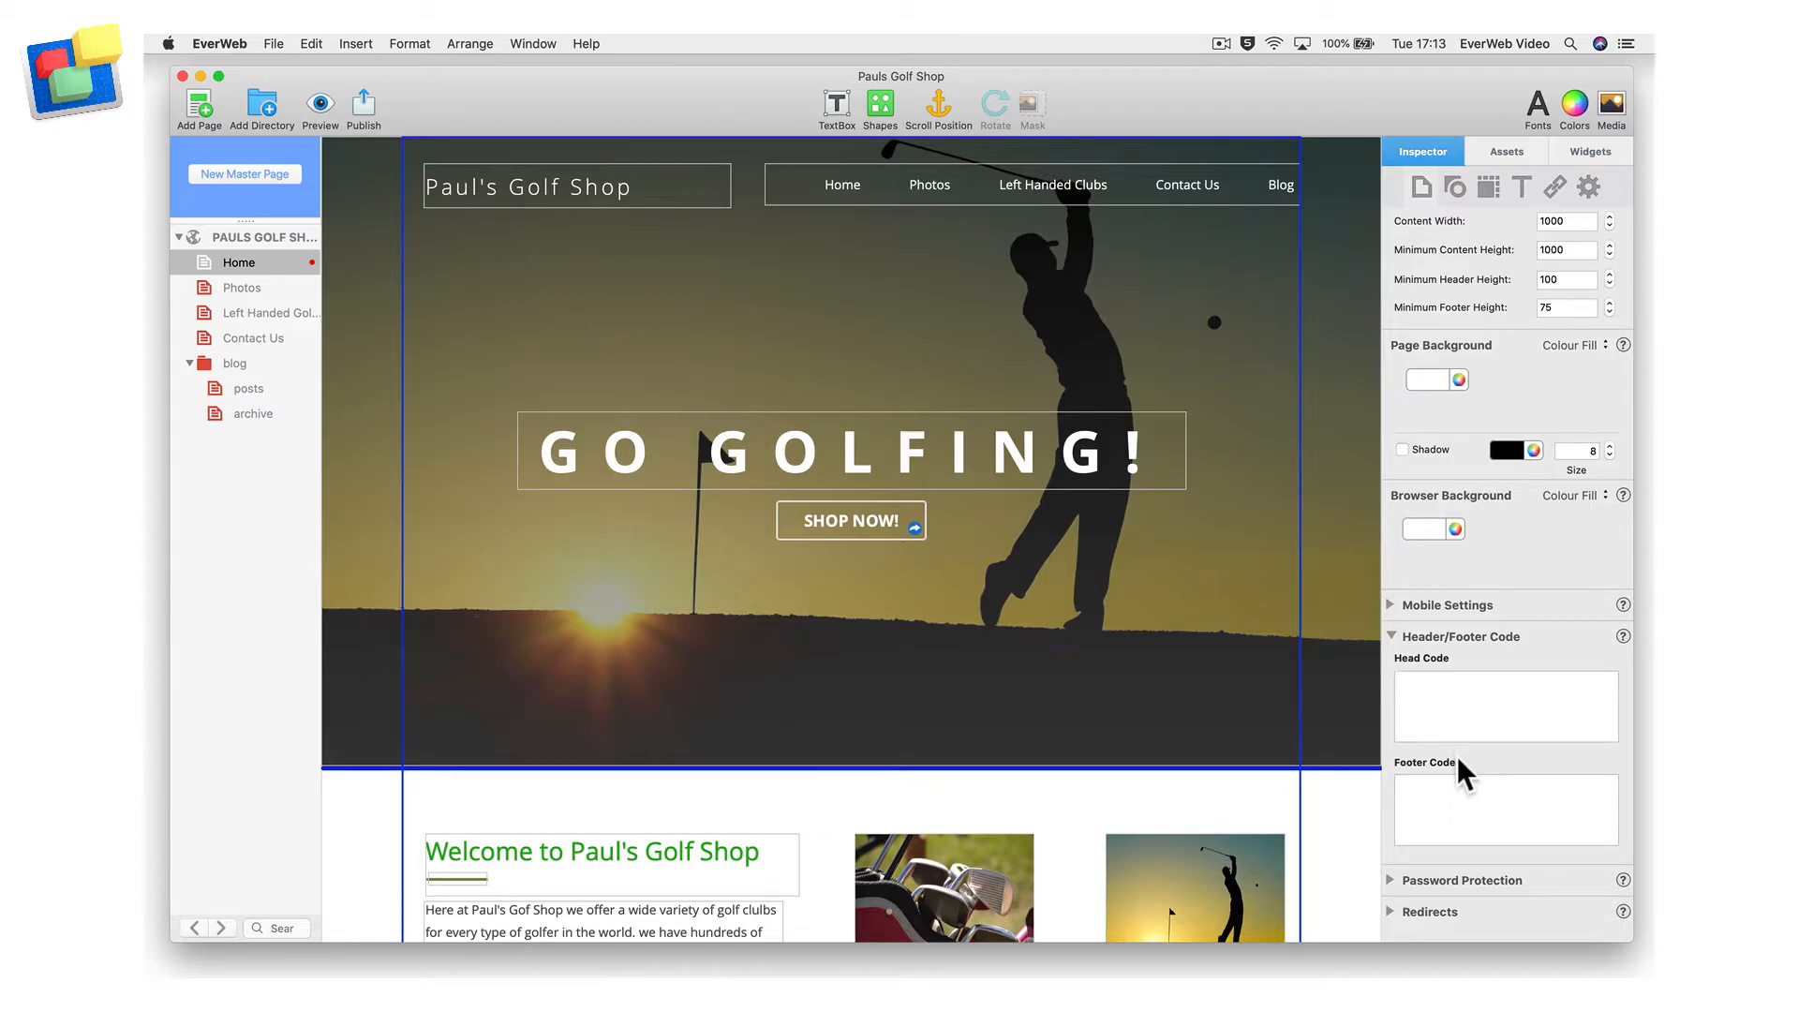
pyautogui.click(1504, 810)
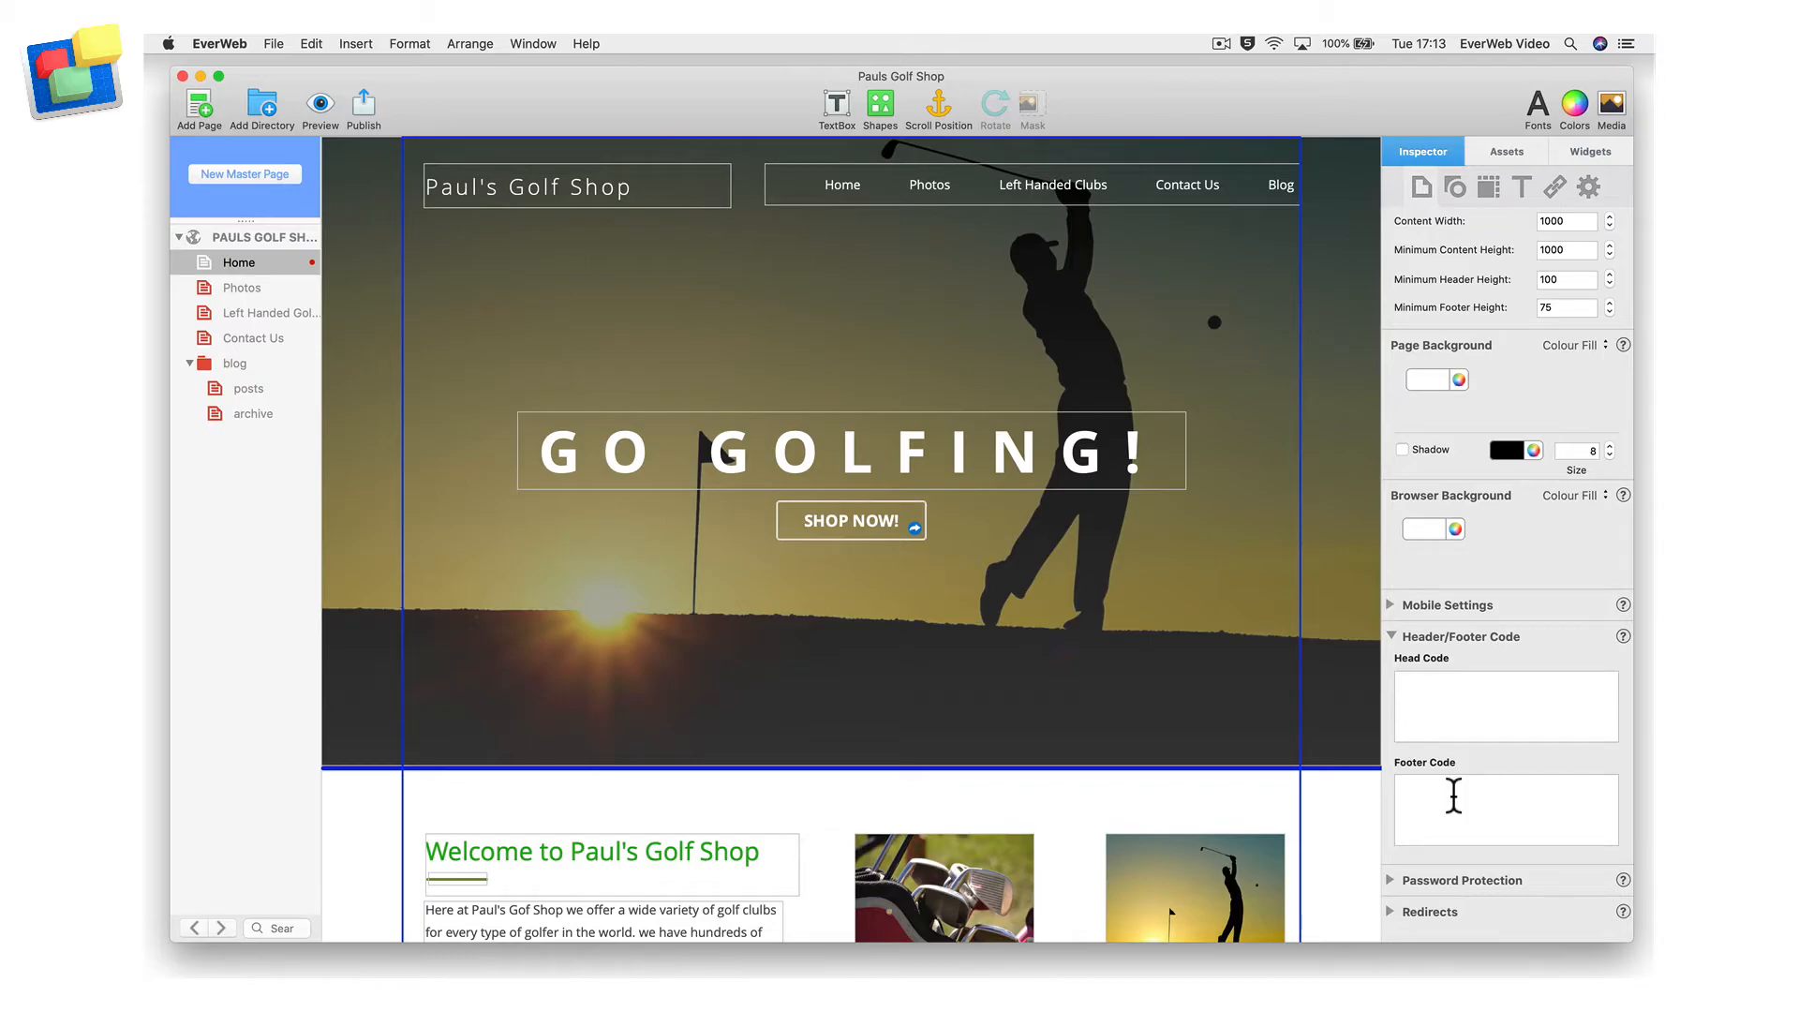
pyautogui.moveTo(363, 277)
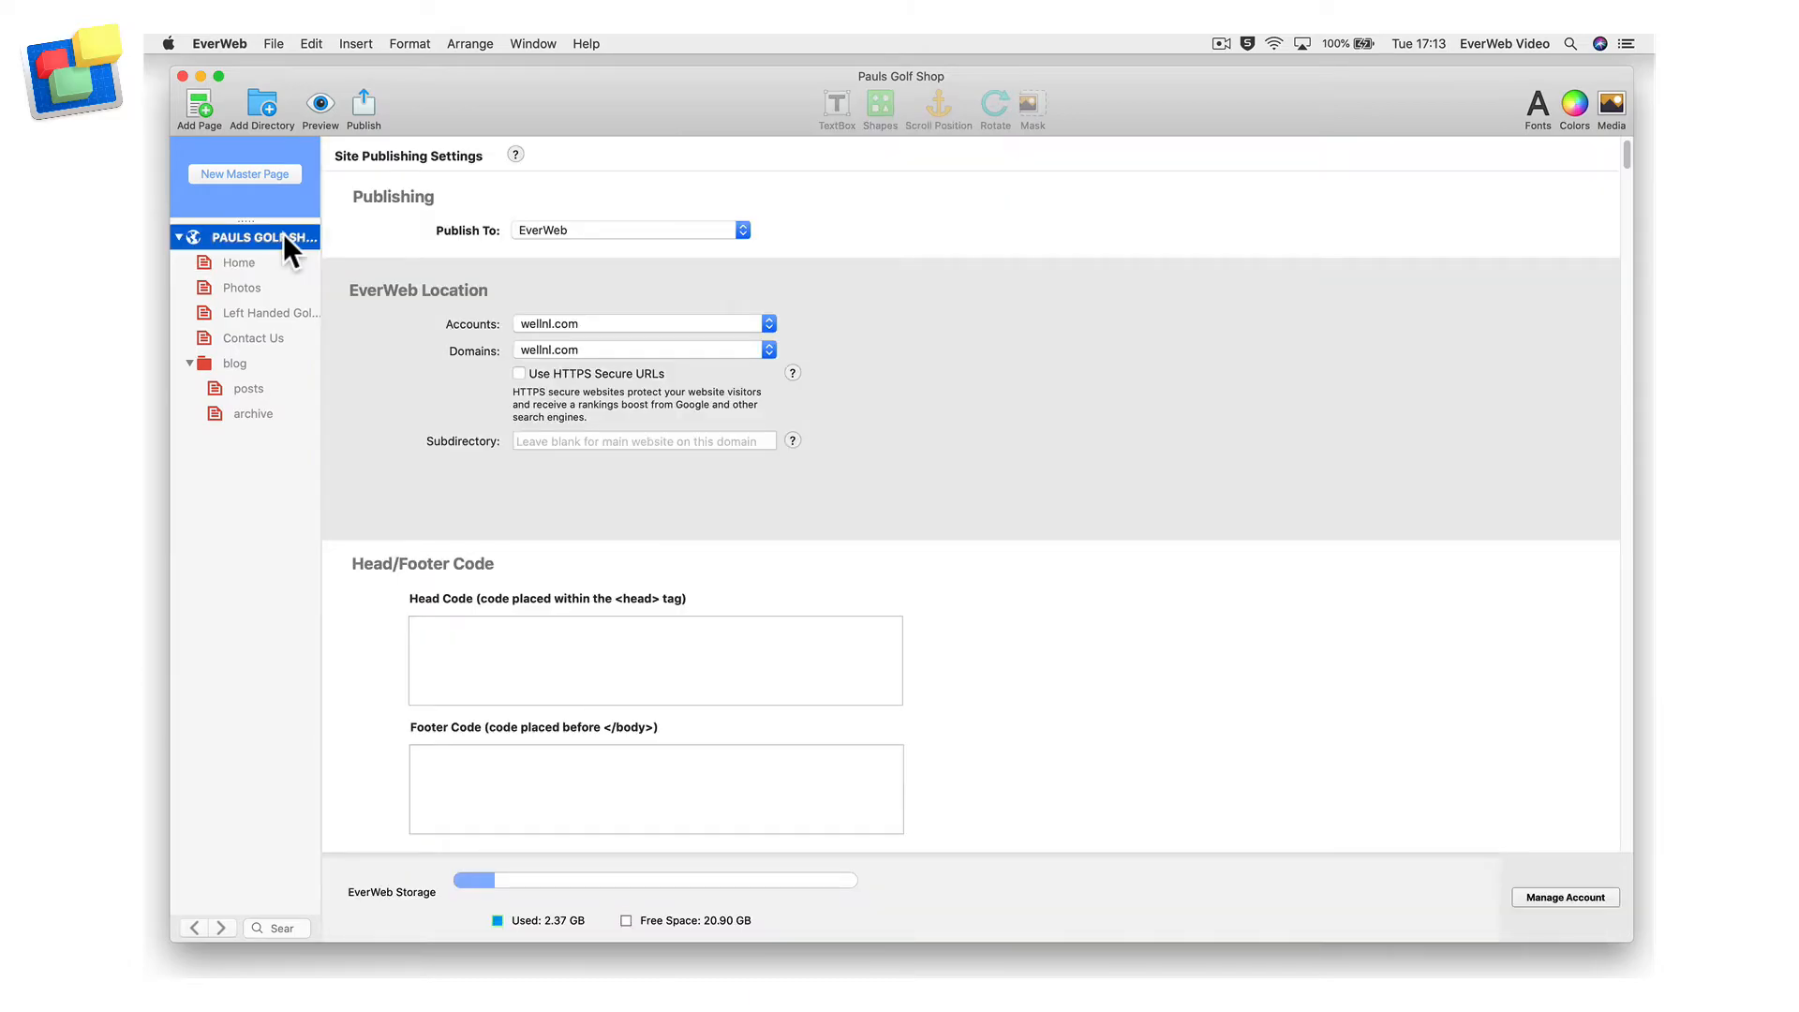
pyautogui.moveTo(344, 463)
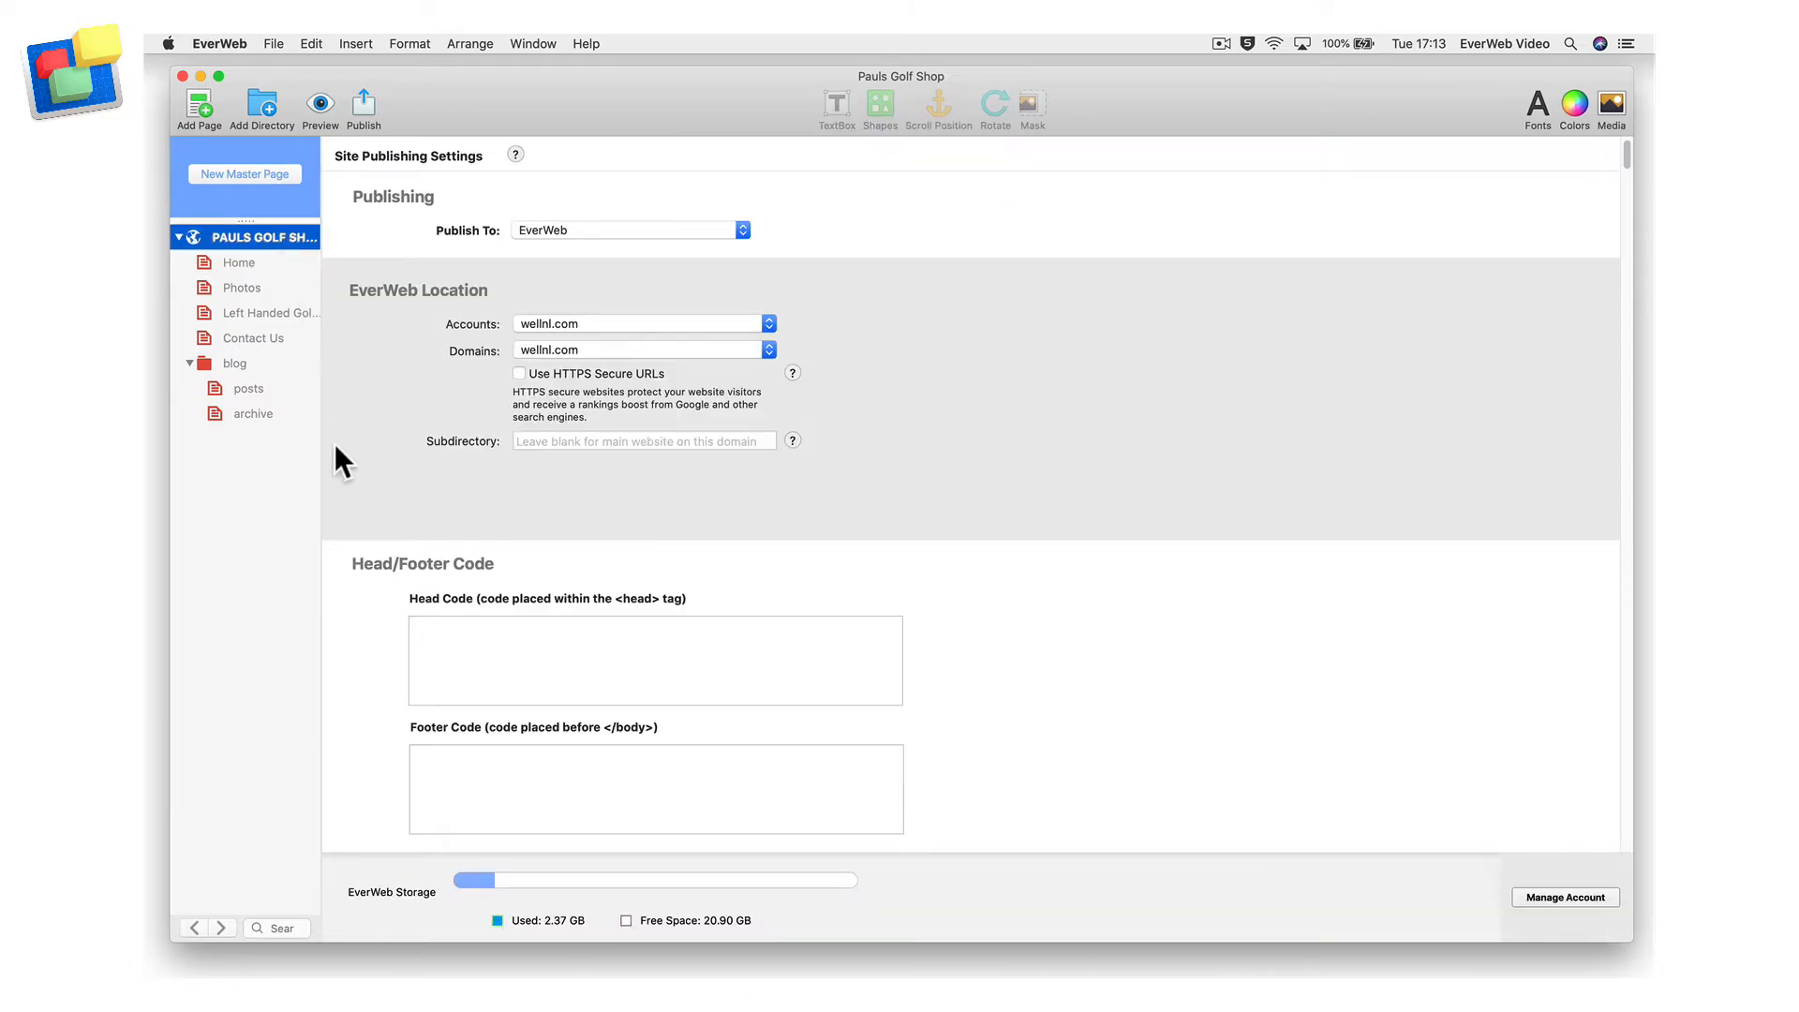
pyautogui.moveTo(494, 585)
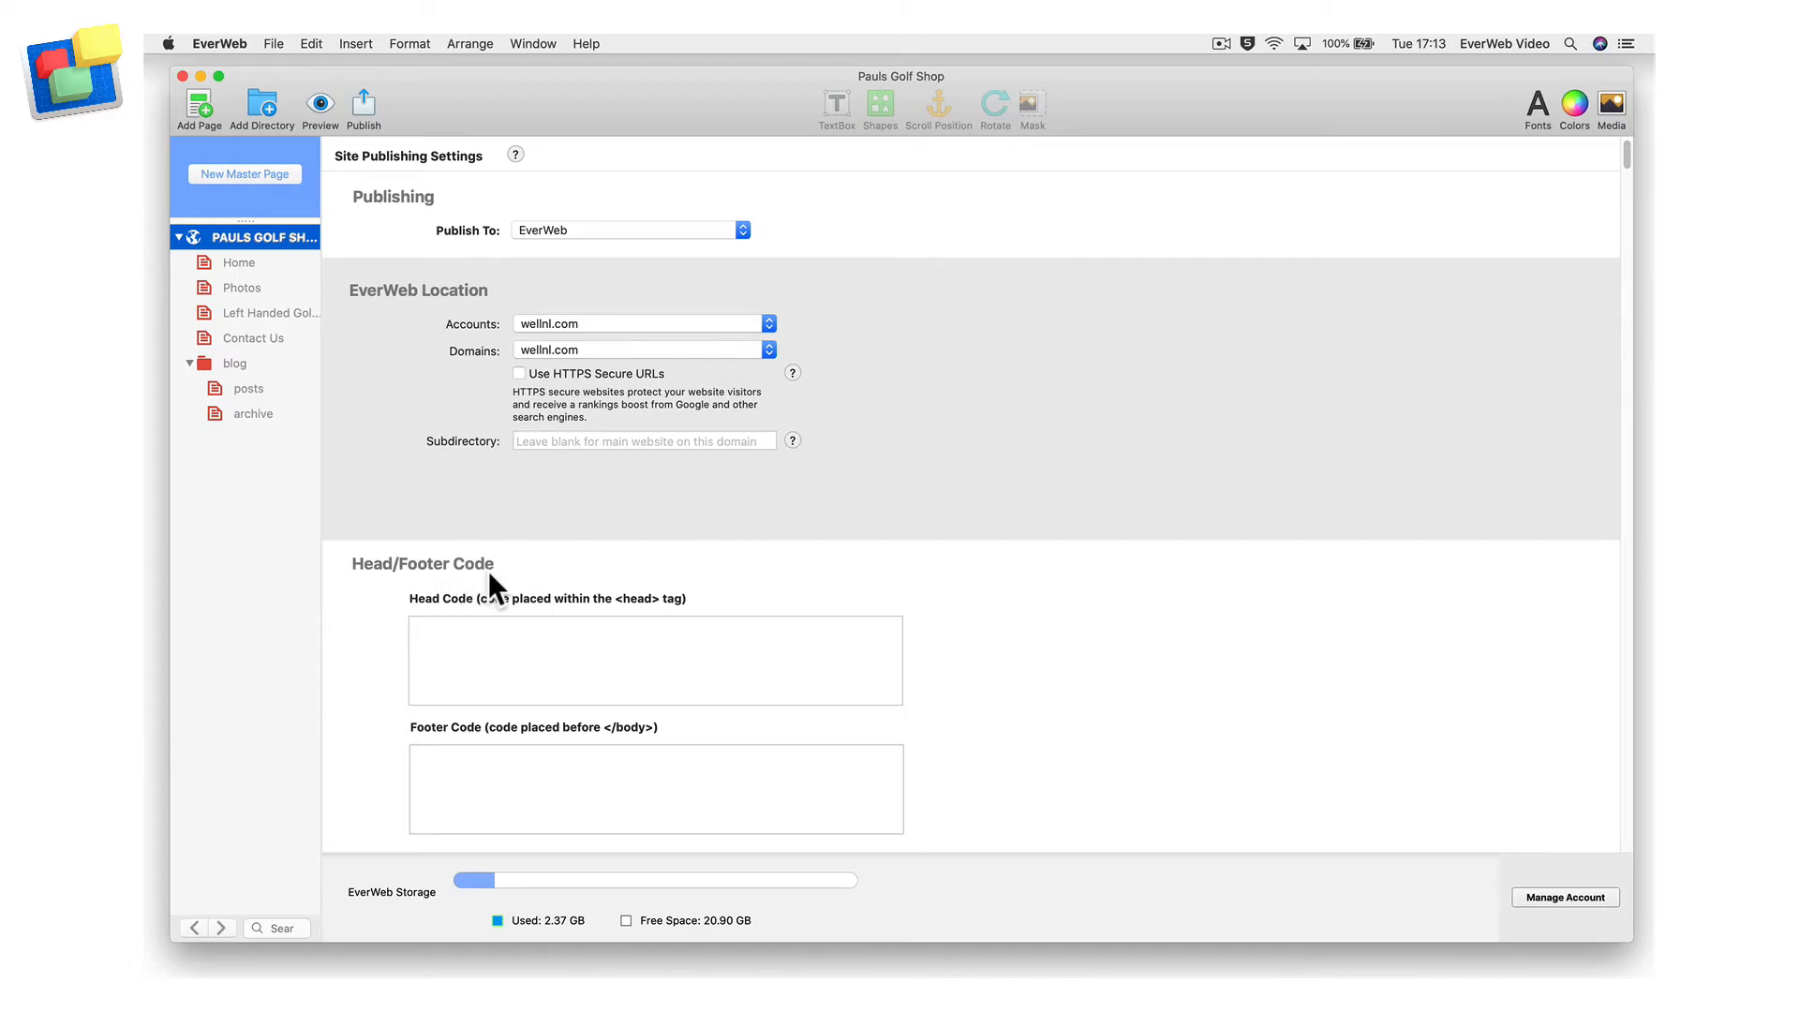